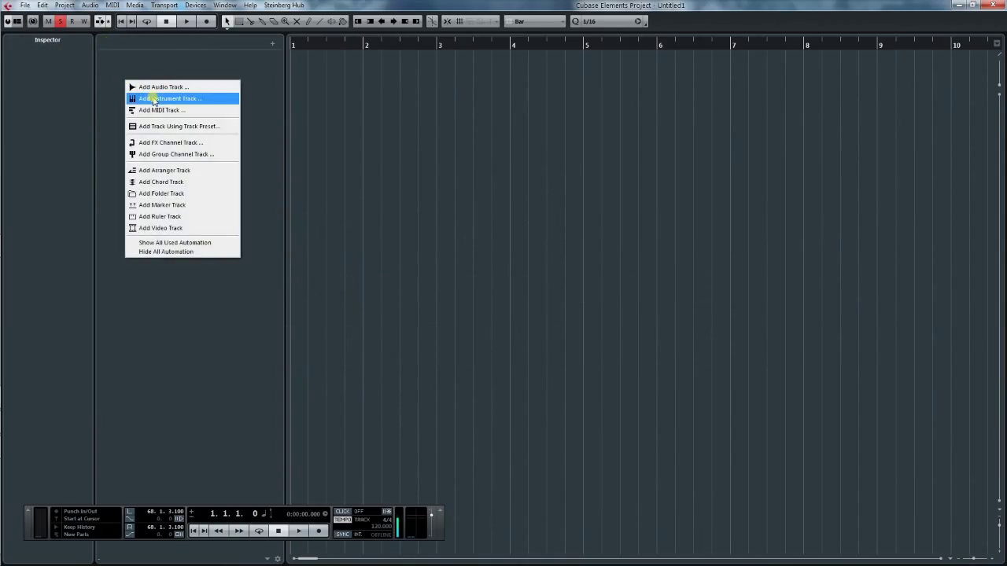
Begin adding a new instrument track from the empty track list.
{"action": "left_click", "coordinate": [170, 98]}
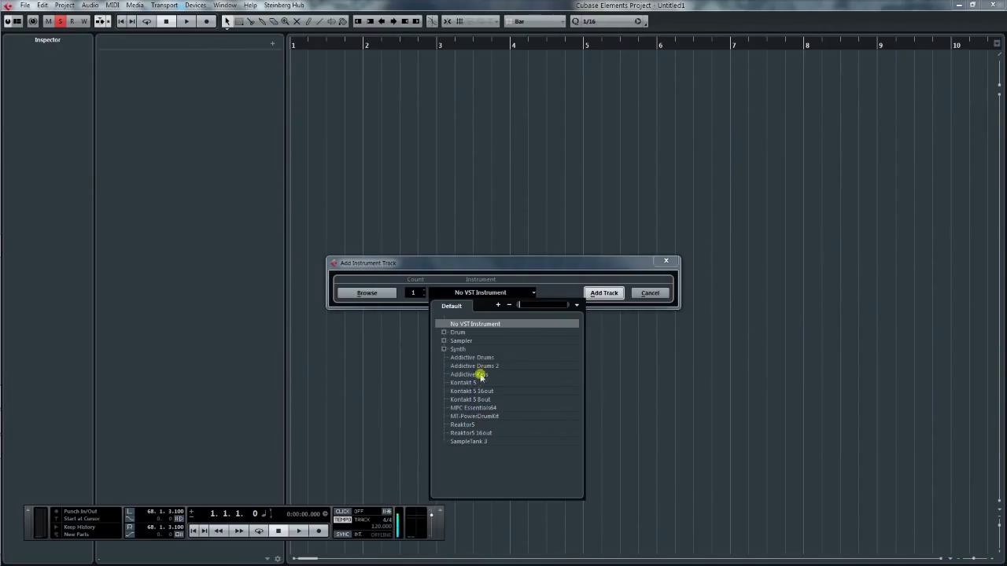
Add an instrument track loaded with Addictive Drums 2, opening its plugin window.
{"action": "left_click", "coordinate": [650, 292]}
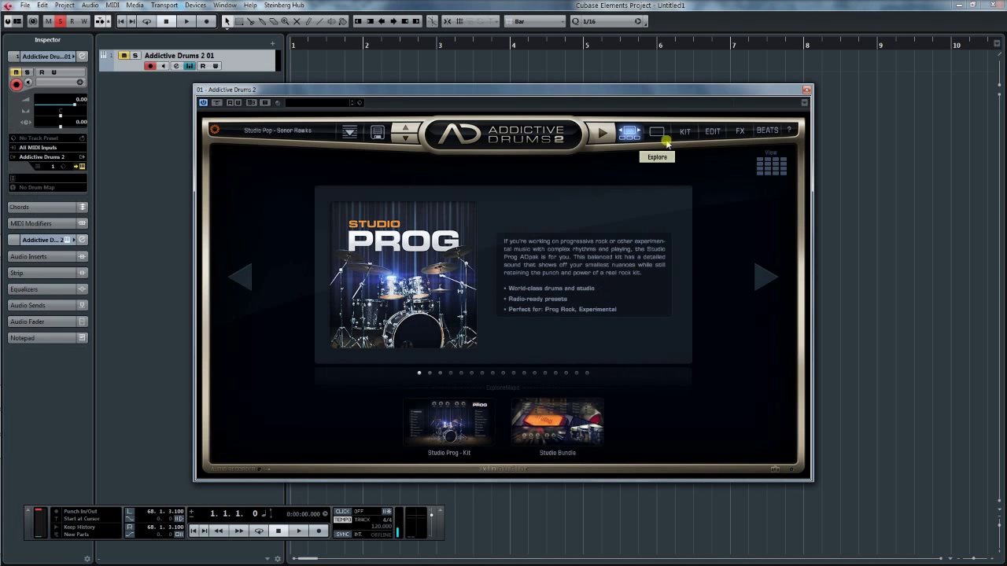
Inspect the Studio Prog kit pieces in the KIT view, then close the Addictive Drums 2 window.
{"action": "left_click", "coordinate": [683, 131]}
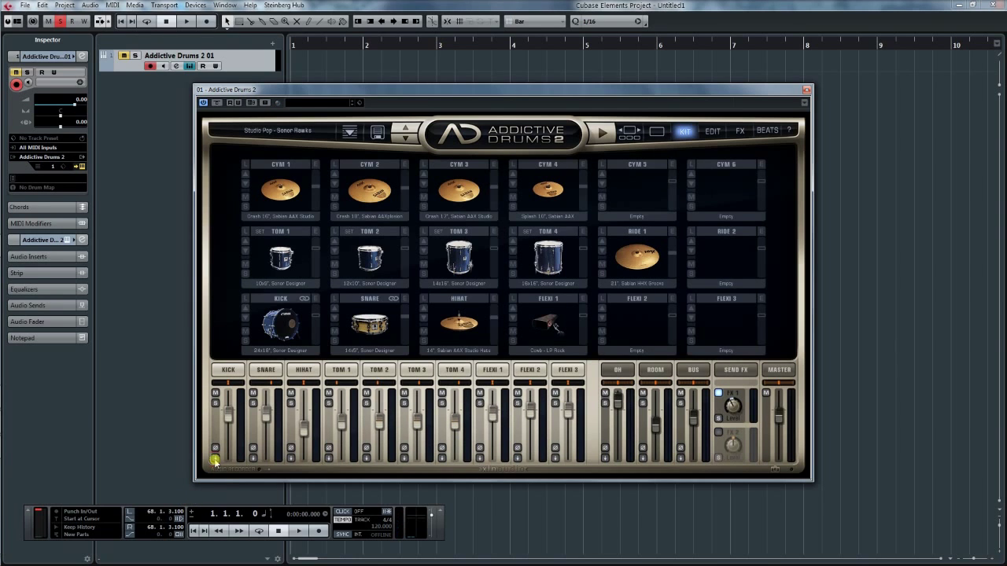
{"action": "left_click", "coordinate": [226, 460]}
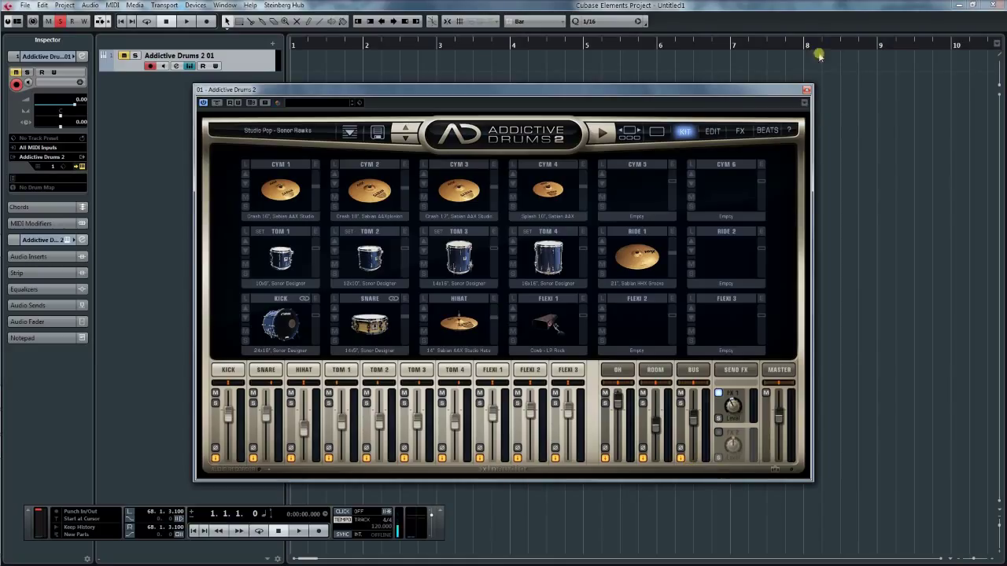
{"action": "left_click", "coordinate": [805, 90]}
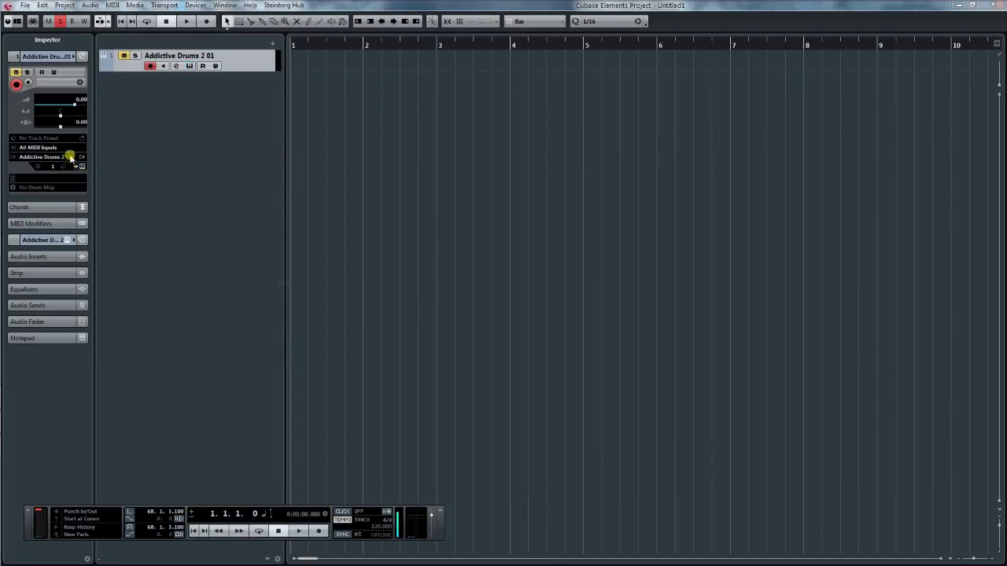
{"action": "mouse_move", "coordinate": [81, 157]}
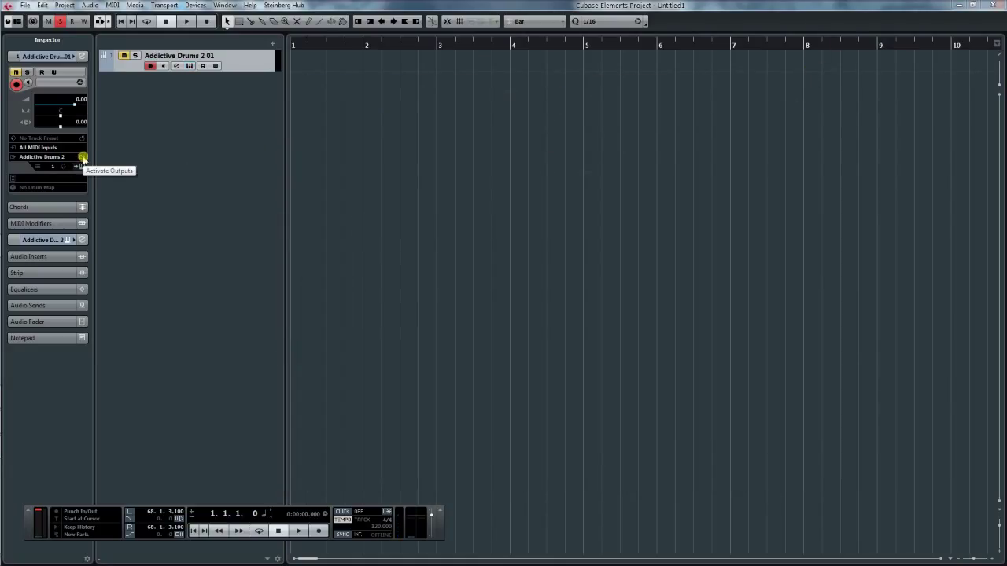
Activate Addictive Drums 2's individual outputs so kick, snare, hi-hat and toms get separate channels.
{"action": "left_click", "coordinate": [82, 158]}
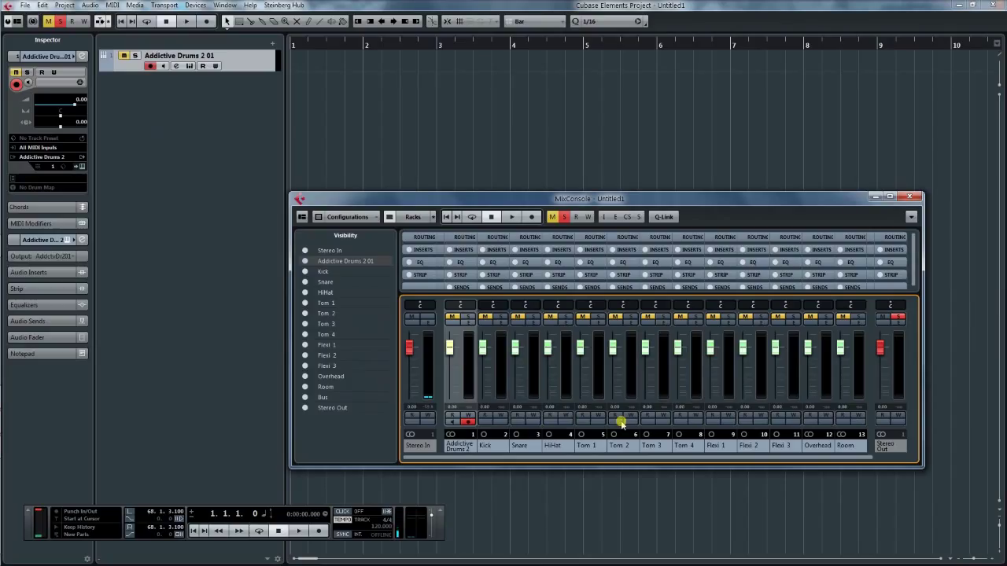
Close the MixConsole showing the separate Kick, Snare, HiHat and Tom channels.
{"action": "left_click", "coordinate": [916, 196]}
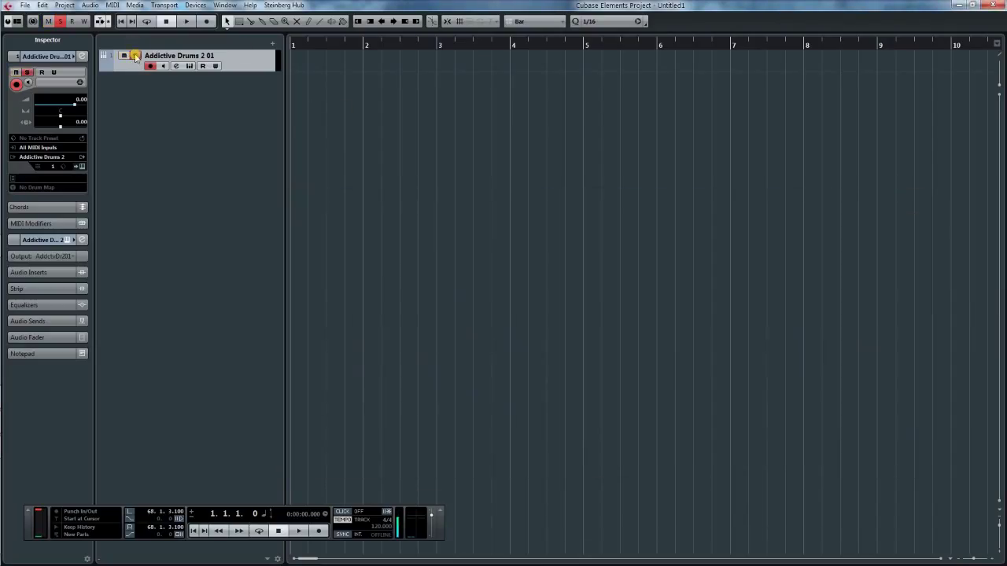